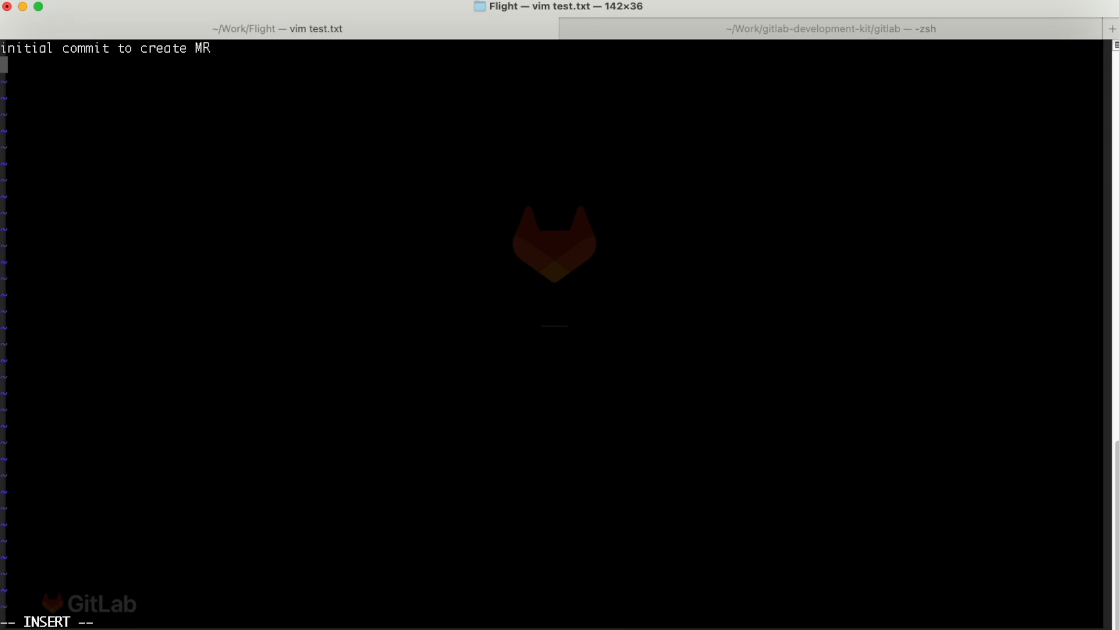
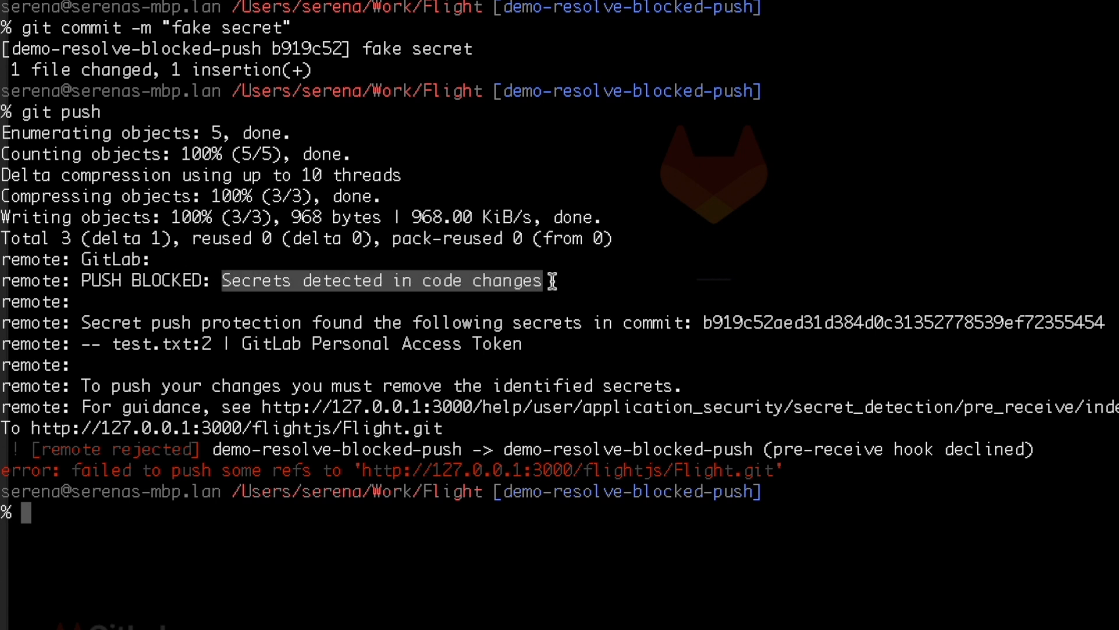
{"action": "mouse_move", "coordinate": [84, 322]}
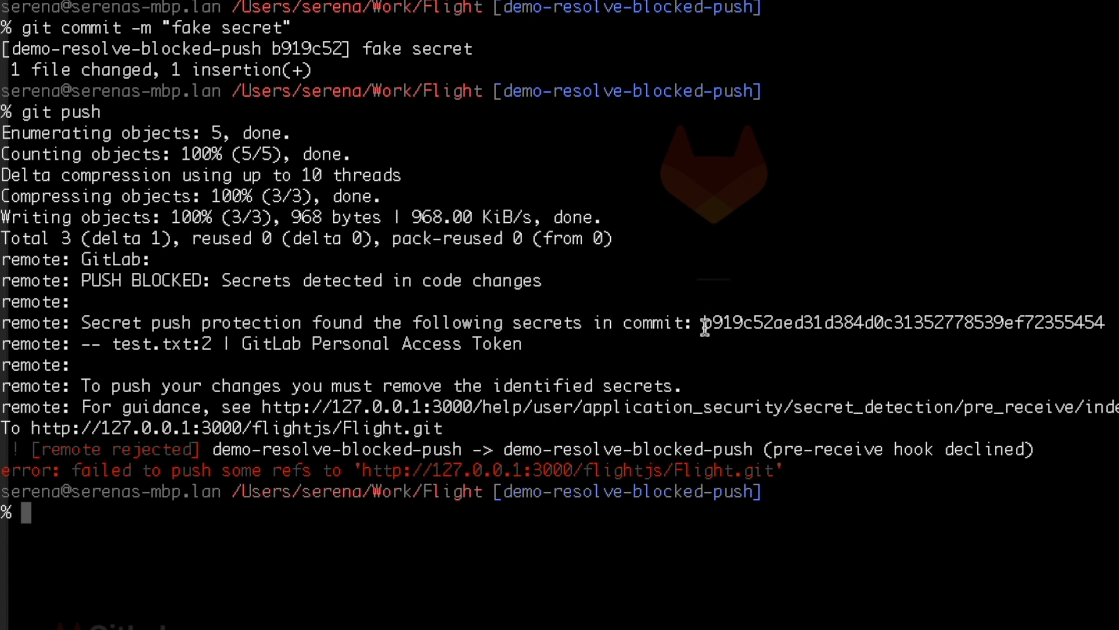
{"action": "mouse_move", "coordinate": [114, 343]}
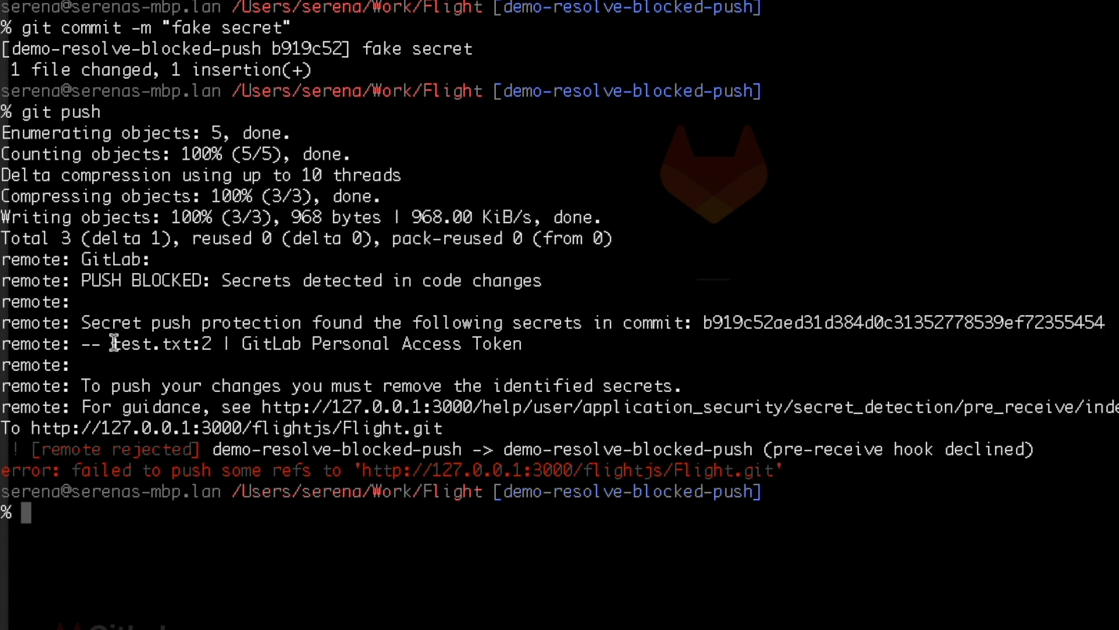
{"action": "double_click", "coordinate": [149, 344]}
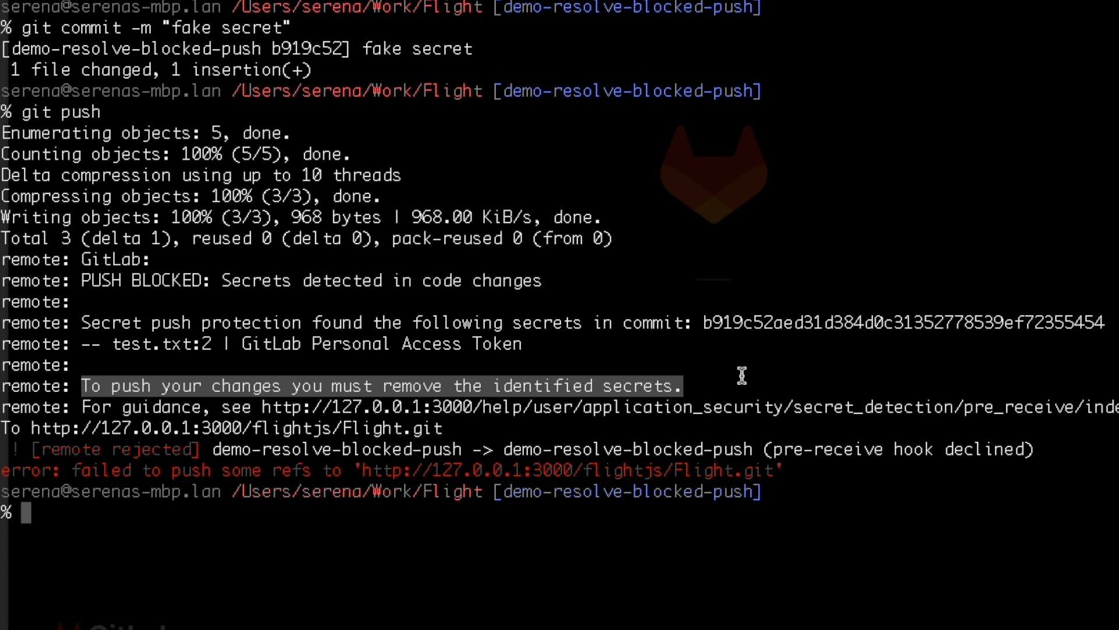
- Delete the token from test.txt and amend the commit, adding the line 'actually no secret'
{"action": "type", "text": "vim test"}
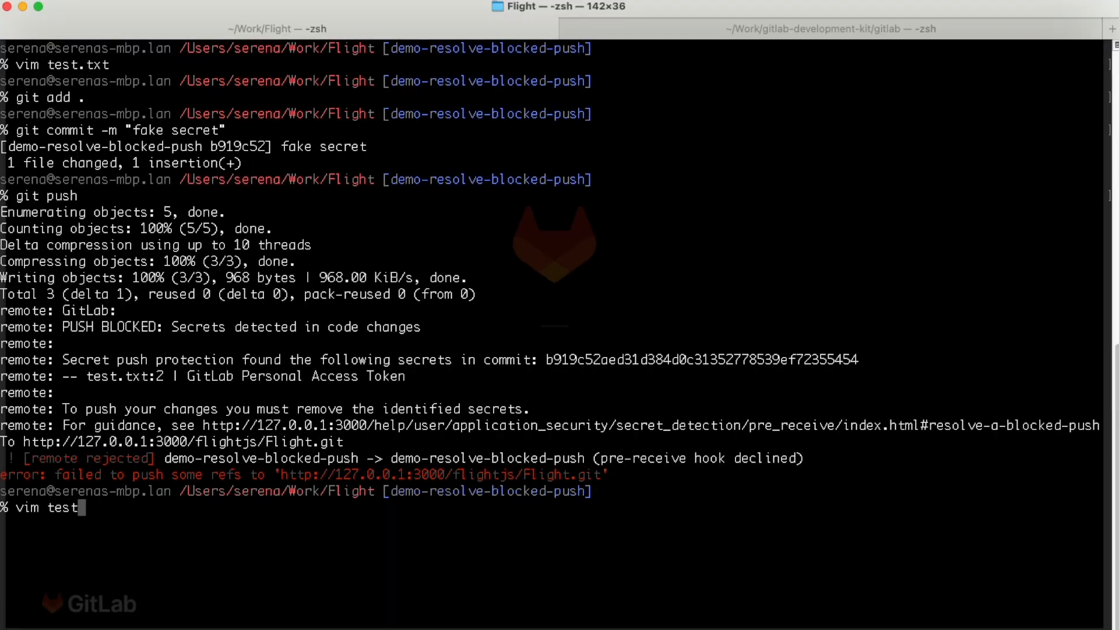
{"action": "key", "text": "Return"}
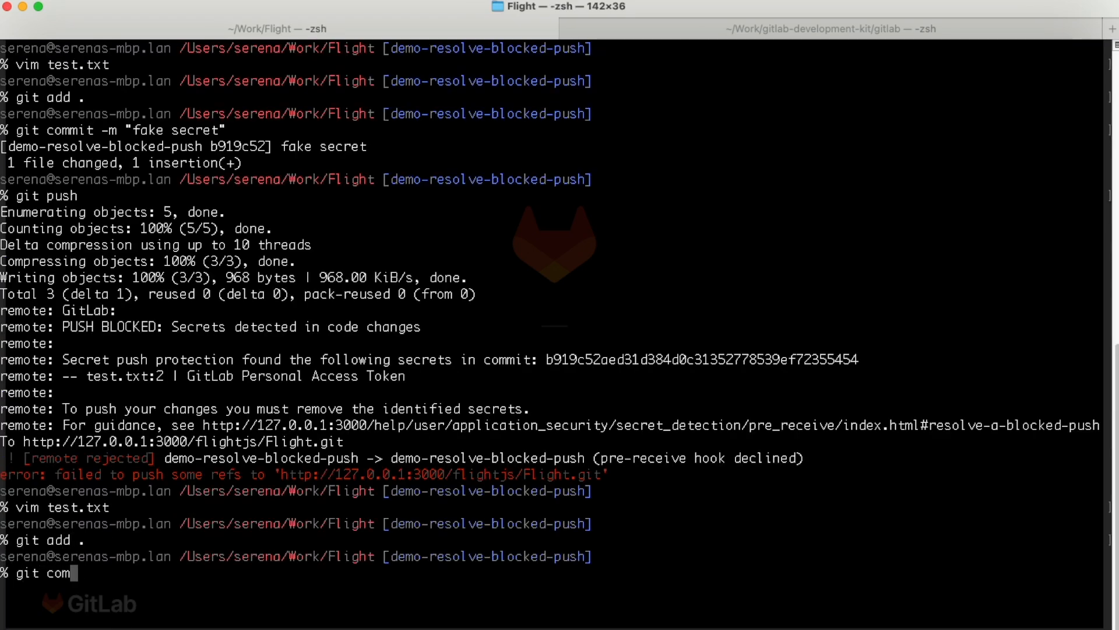
{"action": "type", "text": "mit --amen"}
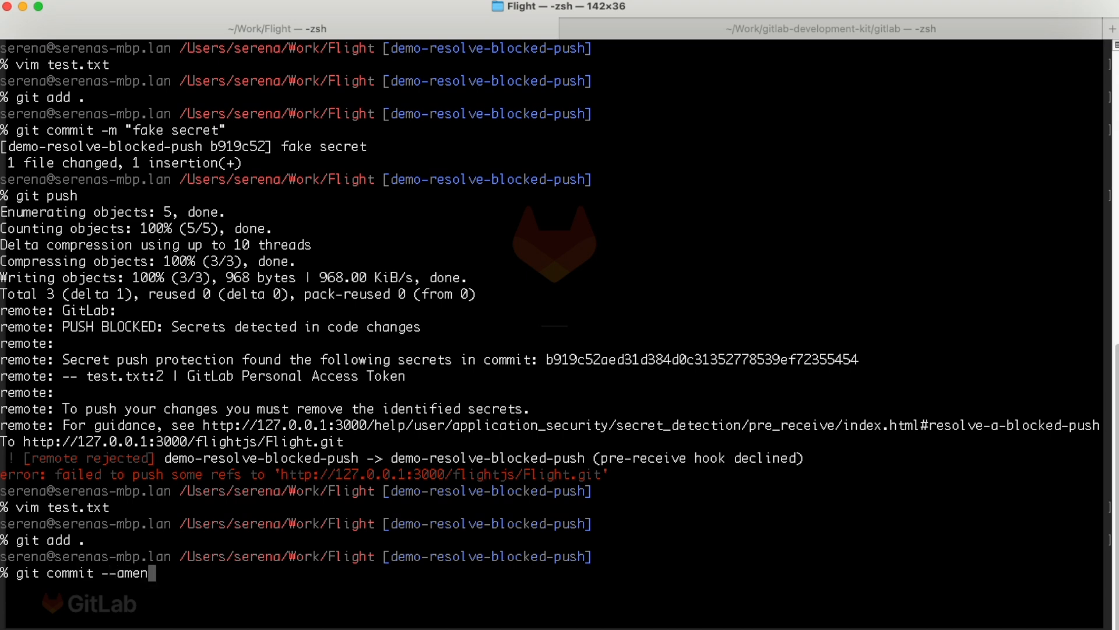
{"action": "key", "text": "Return"}
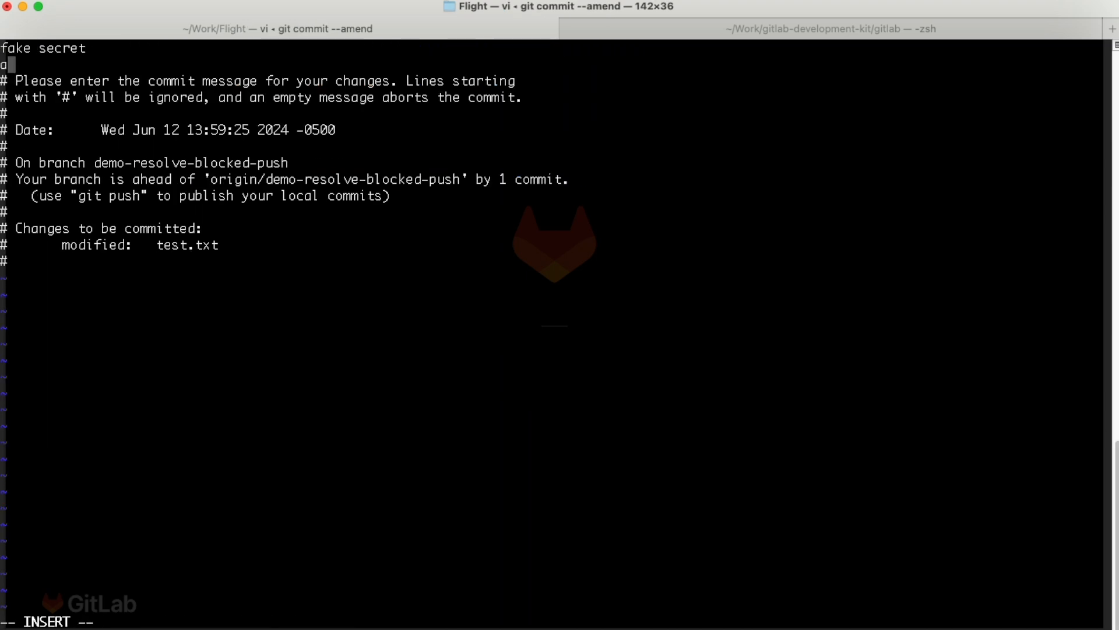
{"action": "type", "text": "actually no secret"}
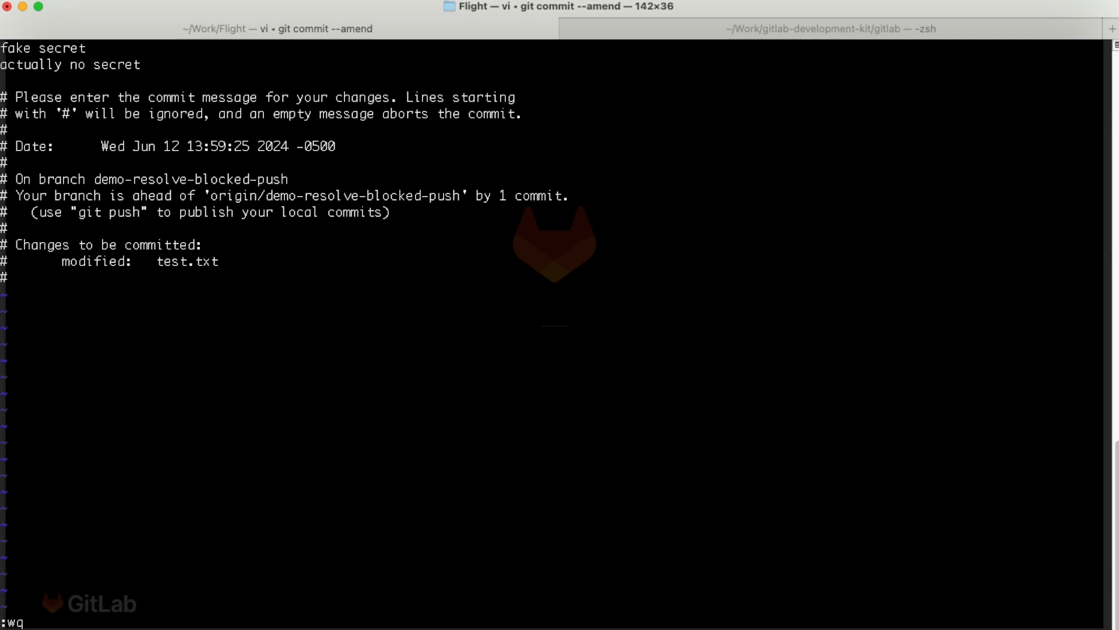
{"action": "key", "text": "Return"}
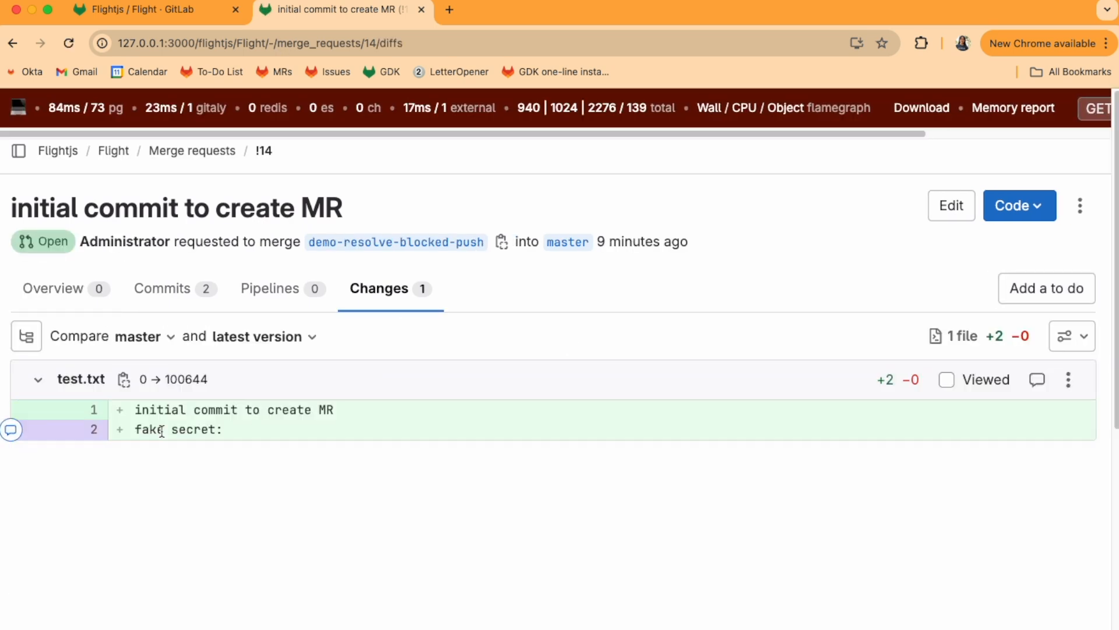
- Open merge request !14's Changes tab showing test.txt without the token
{"action": "left_click", "coordinate": [162, 288]}
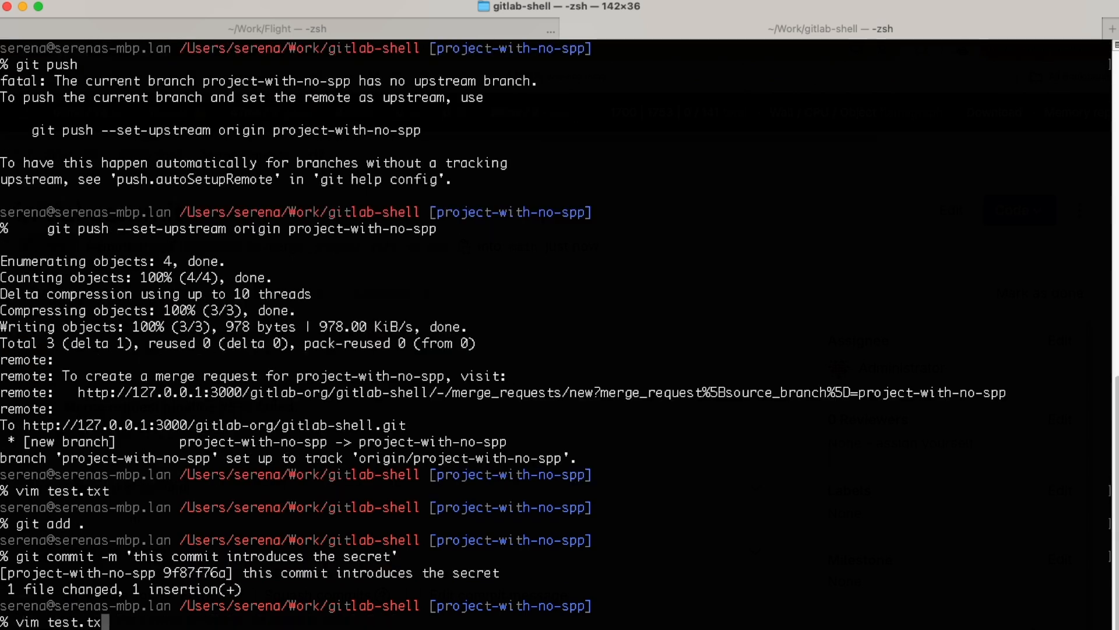
- Edit test.txt, commit it as 'remove the secret (not actually)', and push to GitLab
{"action": "key", "text": "Return"}
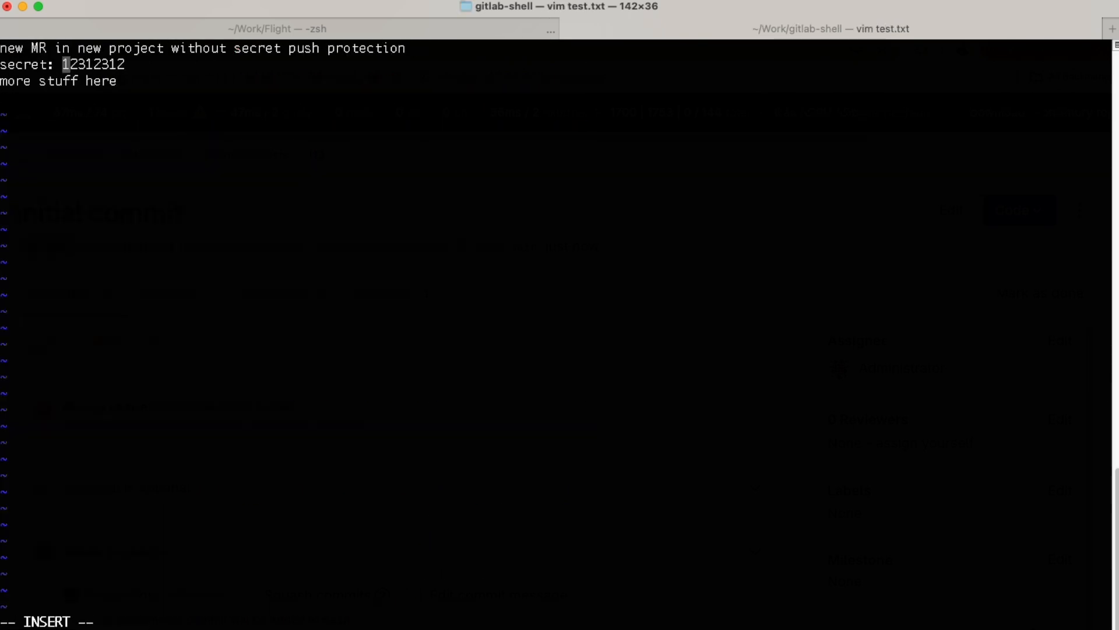
{"action": "type", "text": "\"remove"}
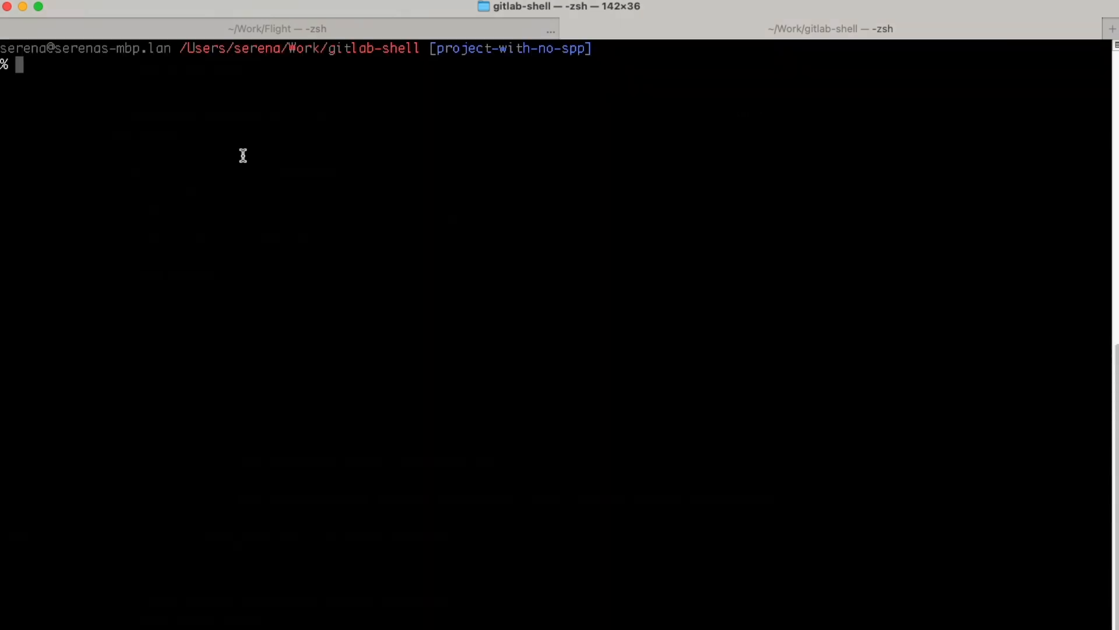
{"action": "type", "text": "git pus"}
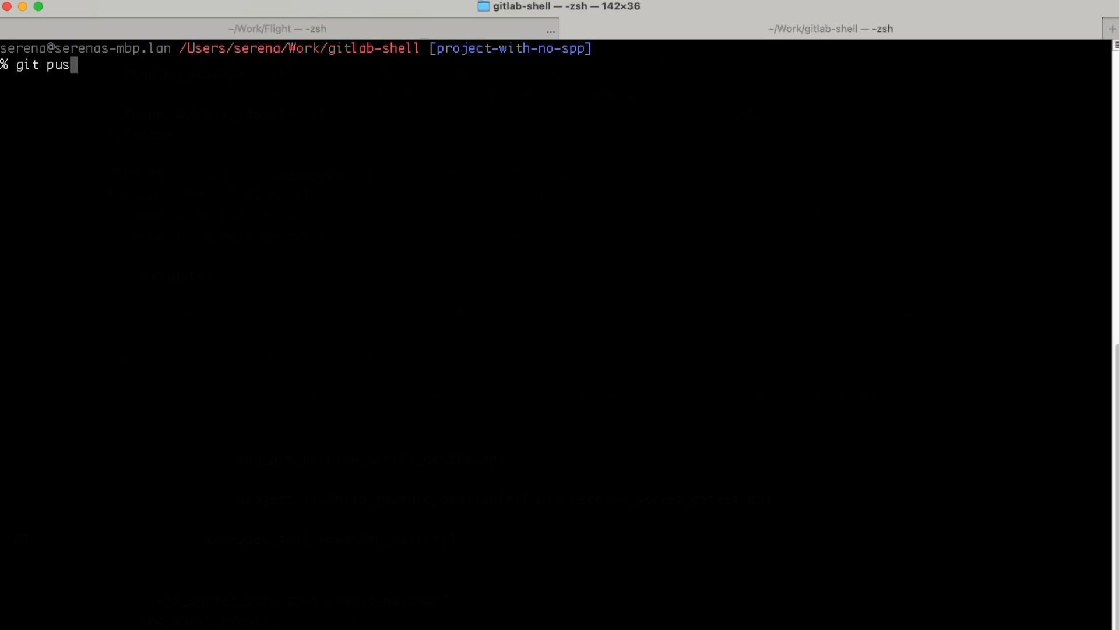
{"action": "key", "text": "Return"}
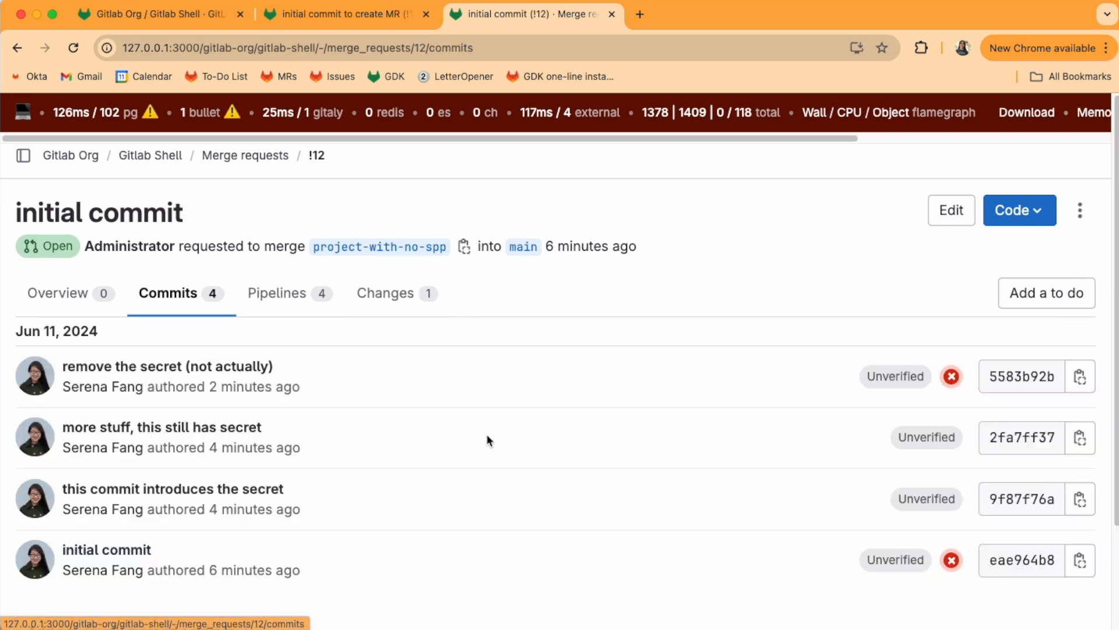
- View the 'this commit introduces the secret' diff and highlight the exposed glpat token
{"action": "left_click", "coordinate": [172, 489]}
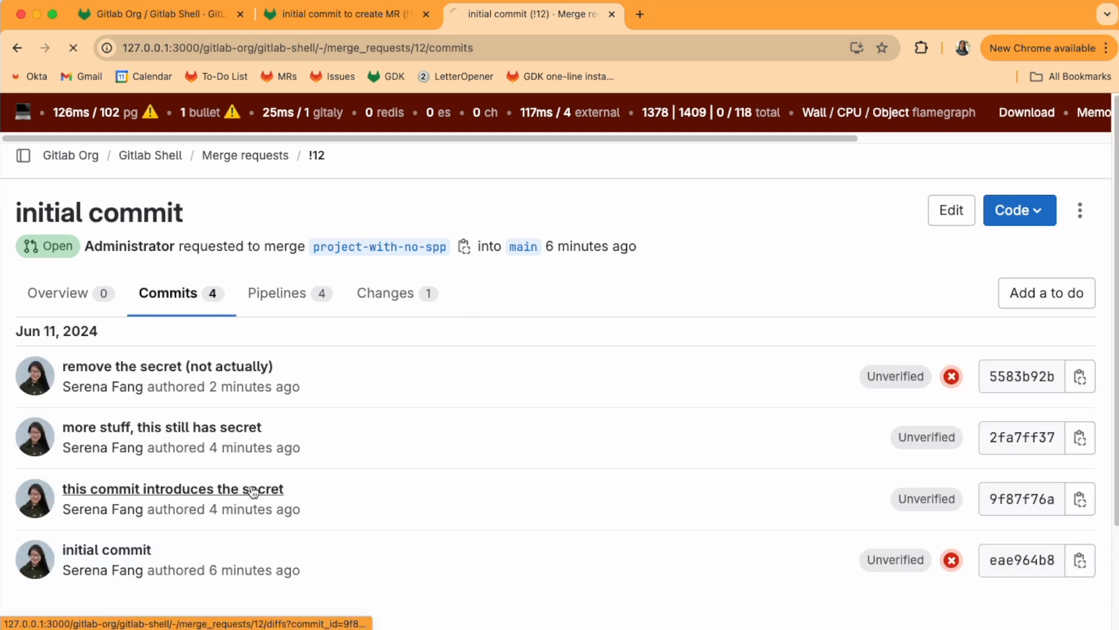
{"action": "left_click", "coordinate": [171, 489]}
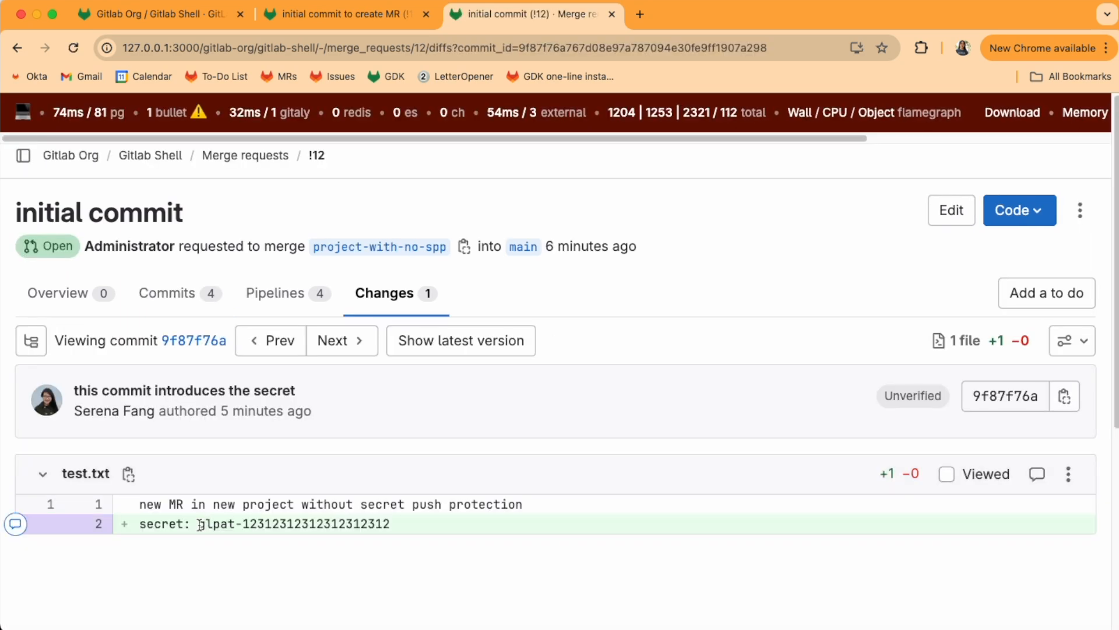
{"action": "double_click", "coordinate": [293, 524]}
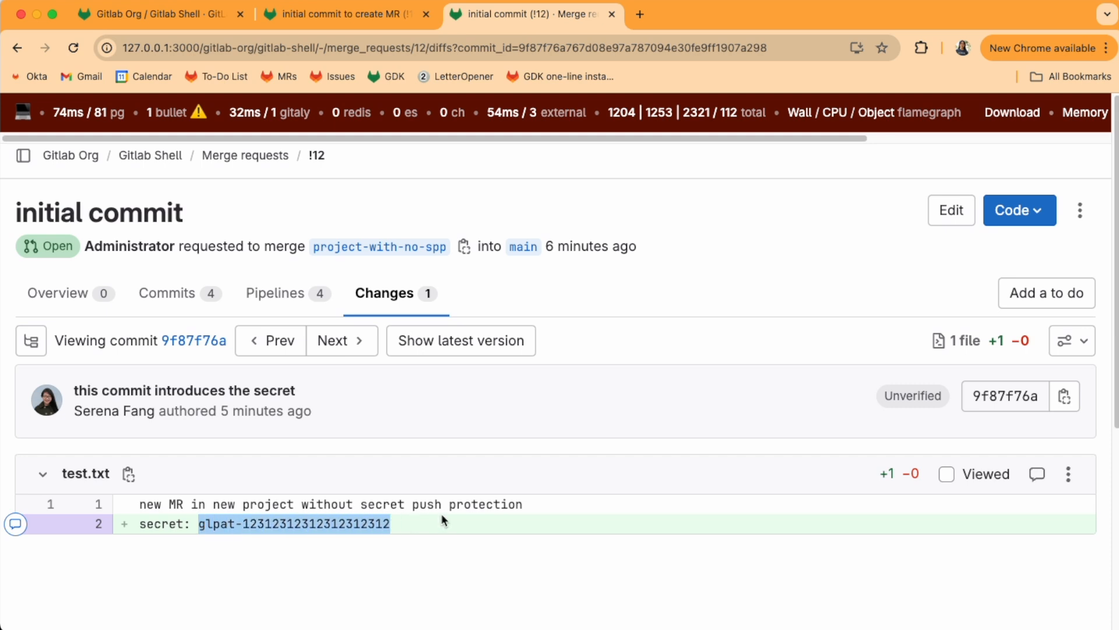
{"action": "left_click", "coordinate": [167, 292]}
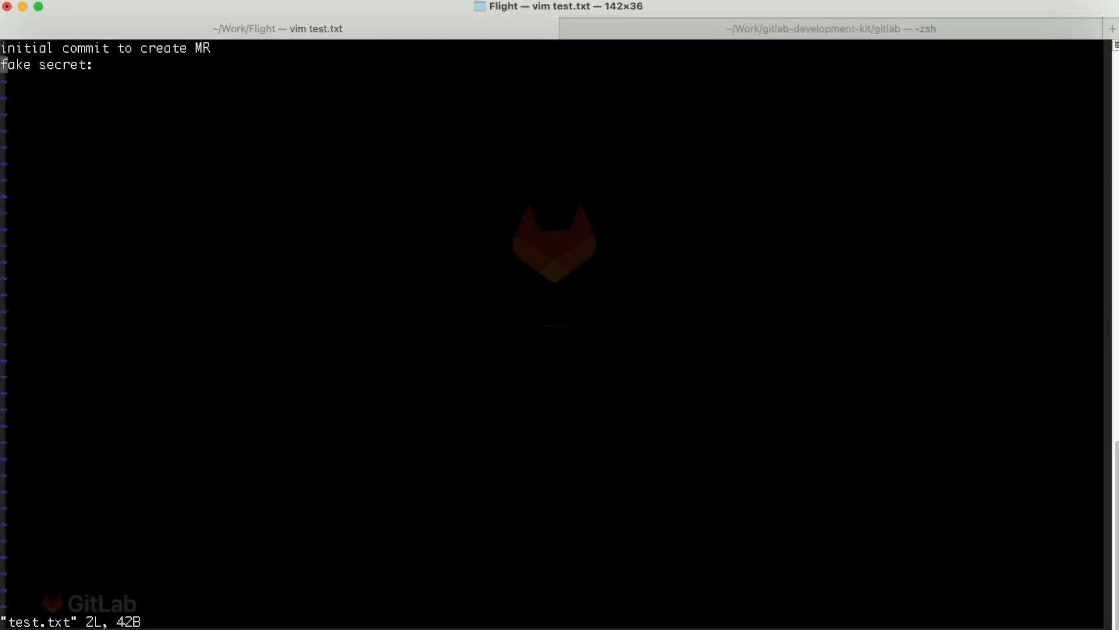
{"action": "type", "text": "glpat-123123"}
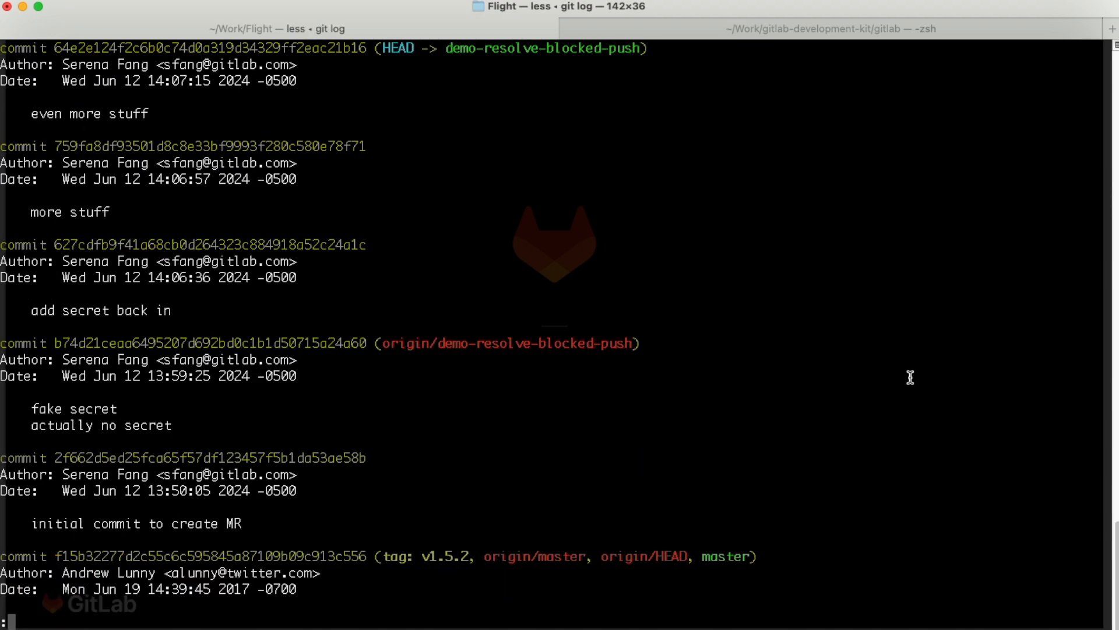
{"action": "double_click", "coordinate": [210, 244]}
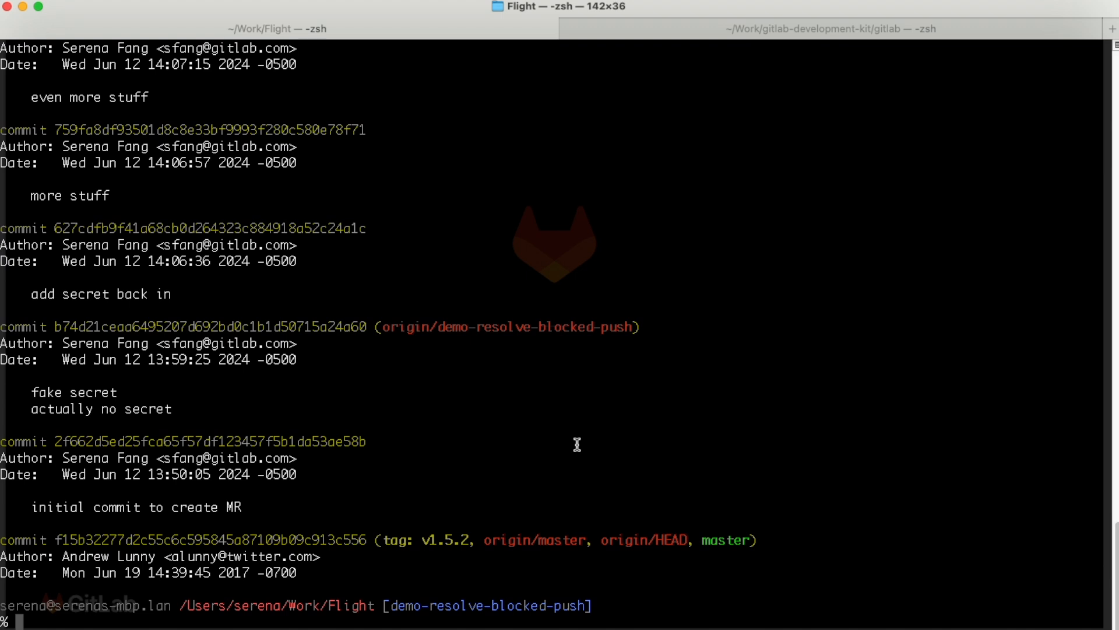
- Rebase interactively from the commit's parent, mark it edit, and reopen test.txt in vim
{"action": "type", "text": "git rebase -i 627cdfb9f41a68cb0d264323c884918a52c24a1c"}
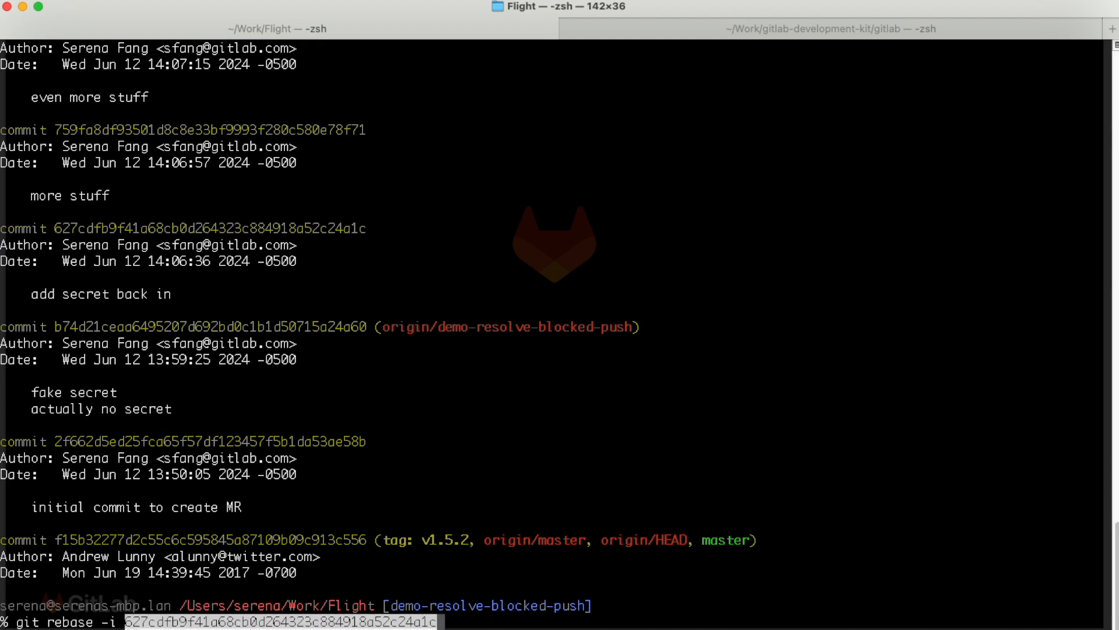
{"action": "type", "text": "~1"}
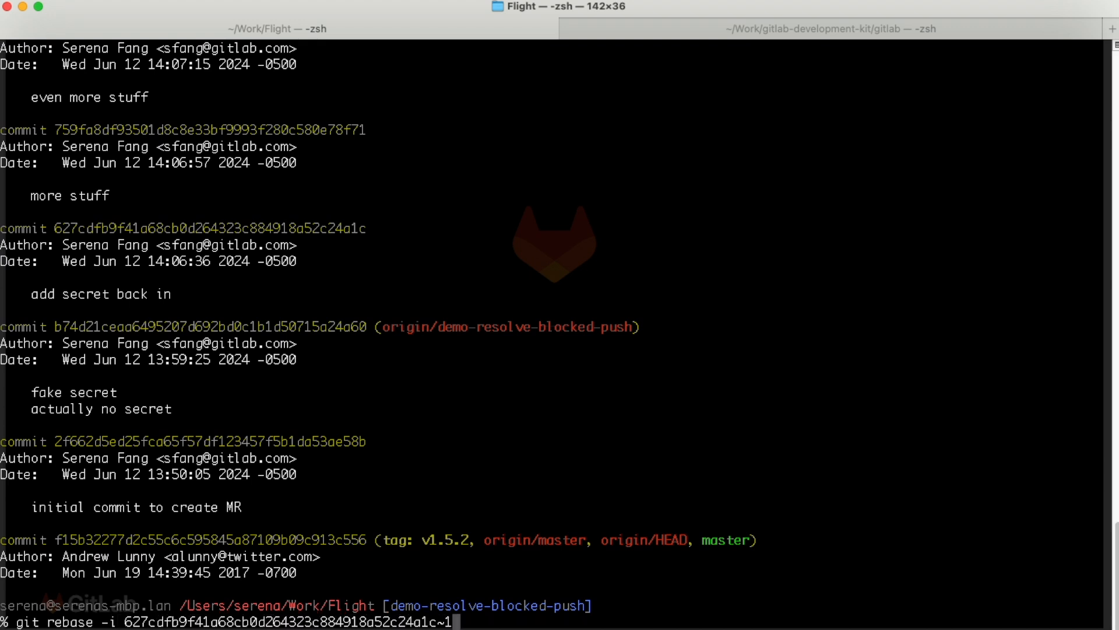
{"action": "key", "text": "Return"}
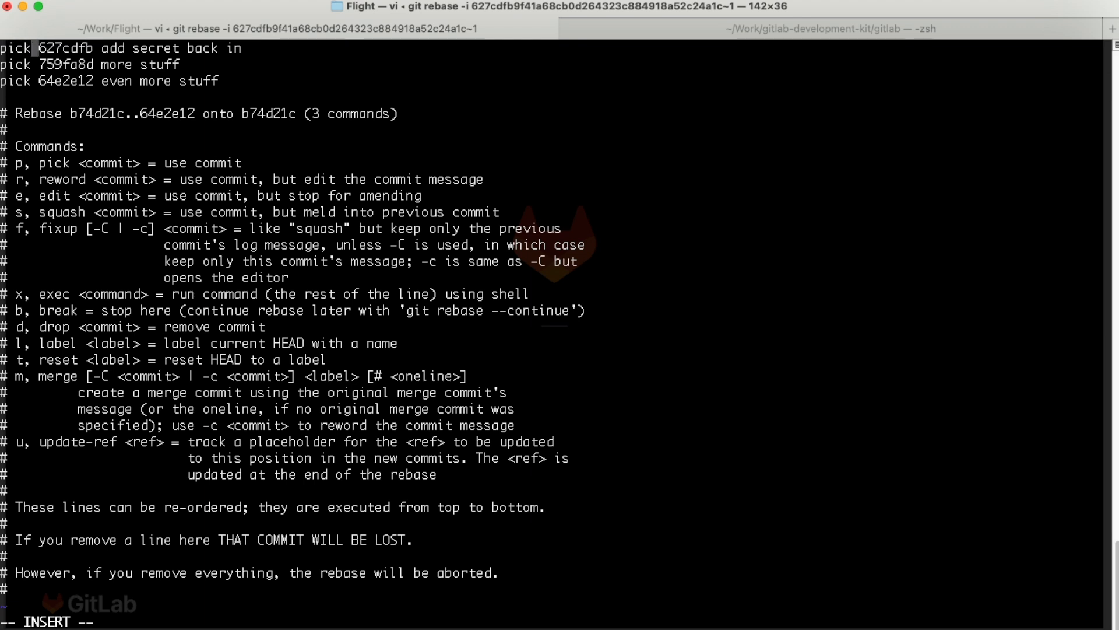
{"action": "type", "text": "edit"}
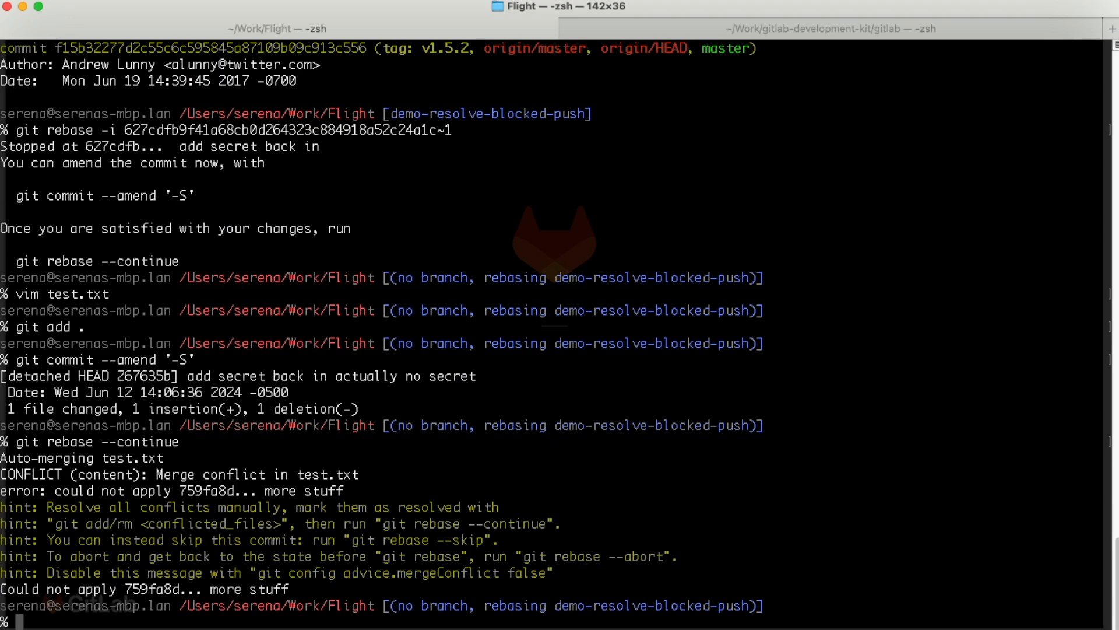
{"action": "type", "text": "vim test.txt"}
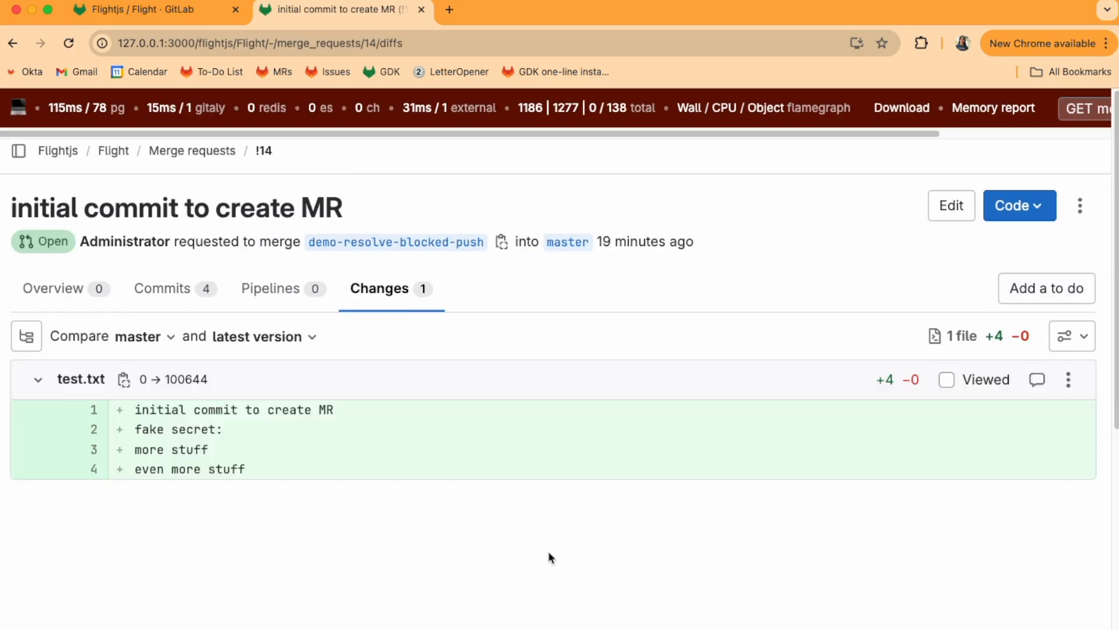
- Review the 'add secret back in' commit diff in the MR, then open the secret push protection docs
{"action": "left_click", "coordinate": [162, 289]}
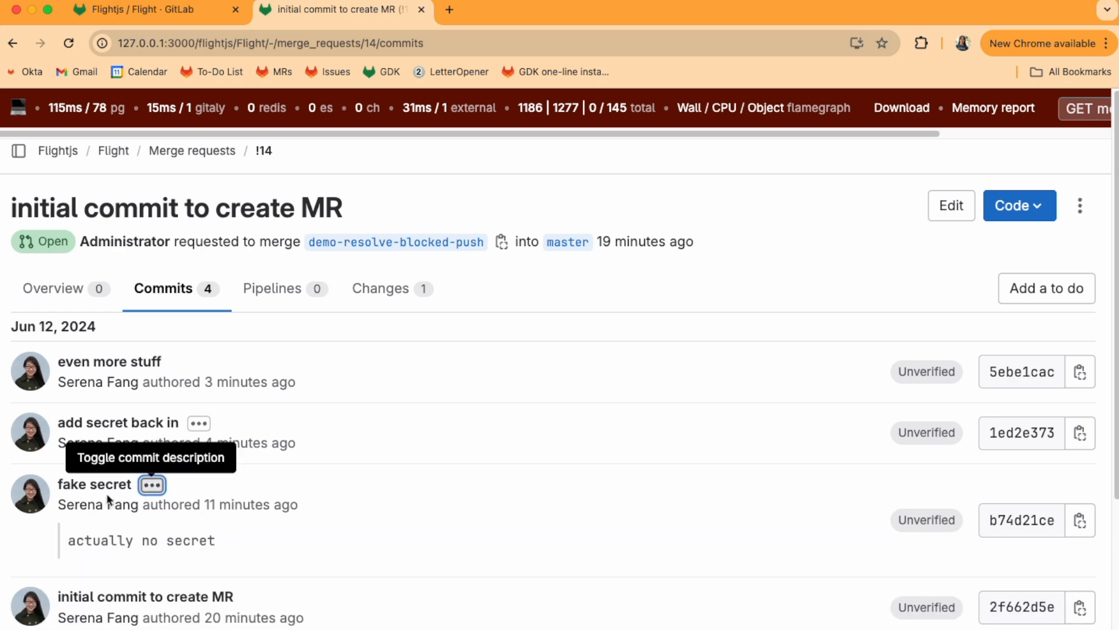
{"action": "left_click", "coordinate": [151, 484]}
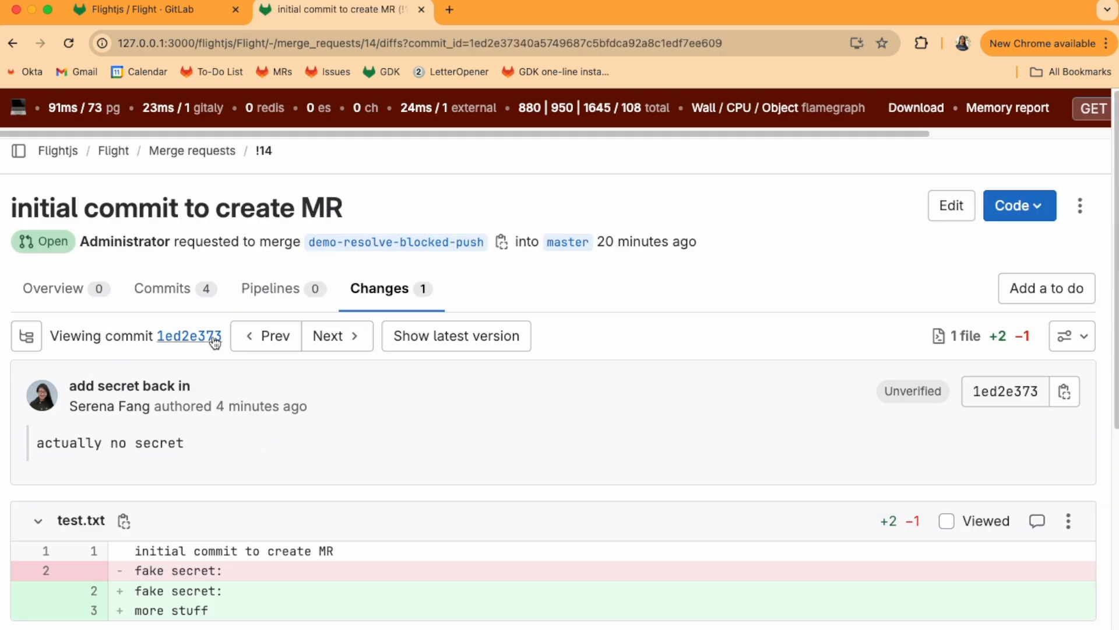
{"action": "left_click", "coordinate": [336, 335]}
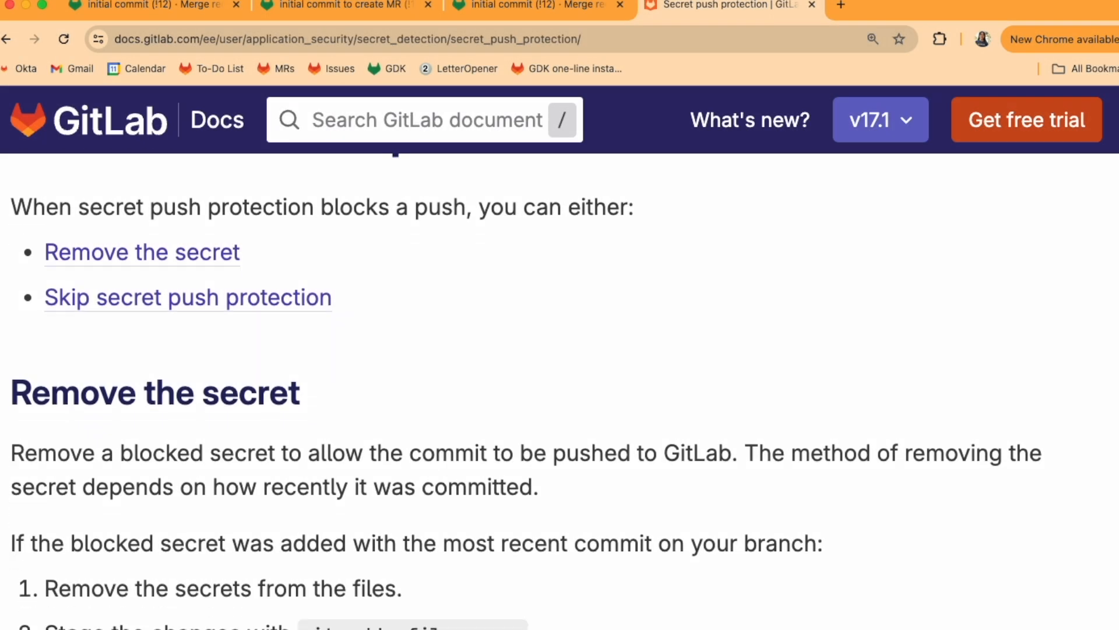
- Read the docs' 'Remove the secret' steps and switch to the Skip Secret Push Protection video
{"action": "scroll", "scroll_direction": "down", "scroll_amount": 3}
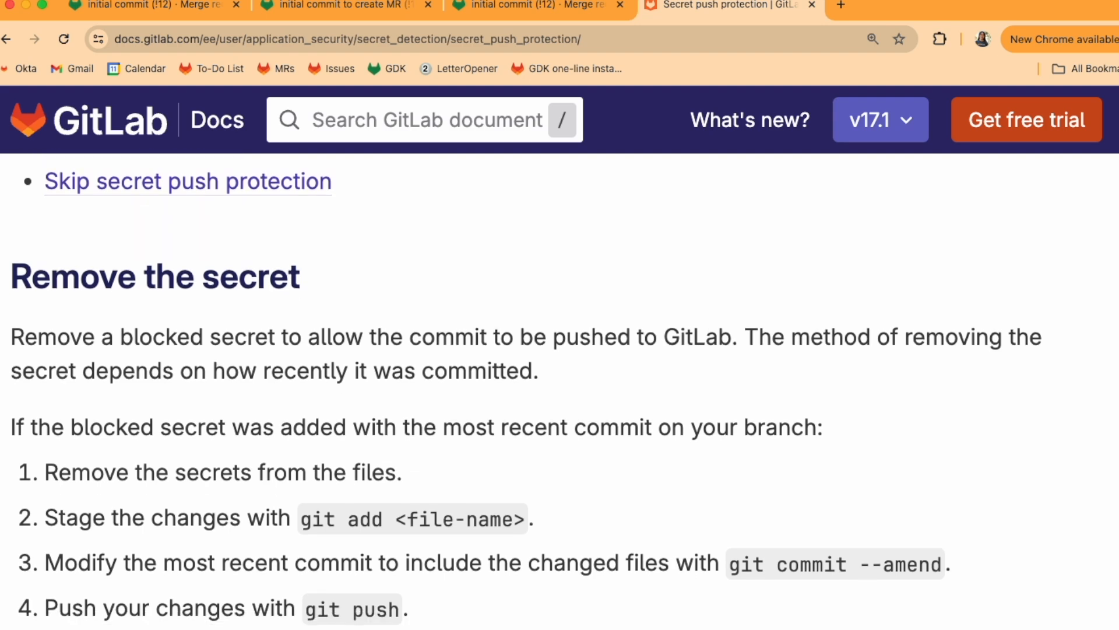
{"action": "scroll", "scroll_direction": "down", "scroll_amount": 3}
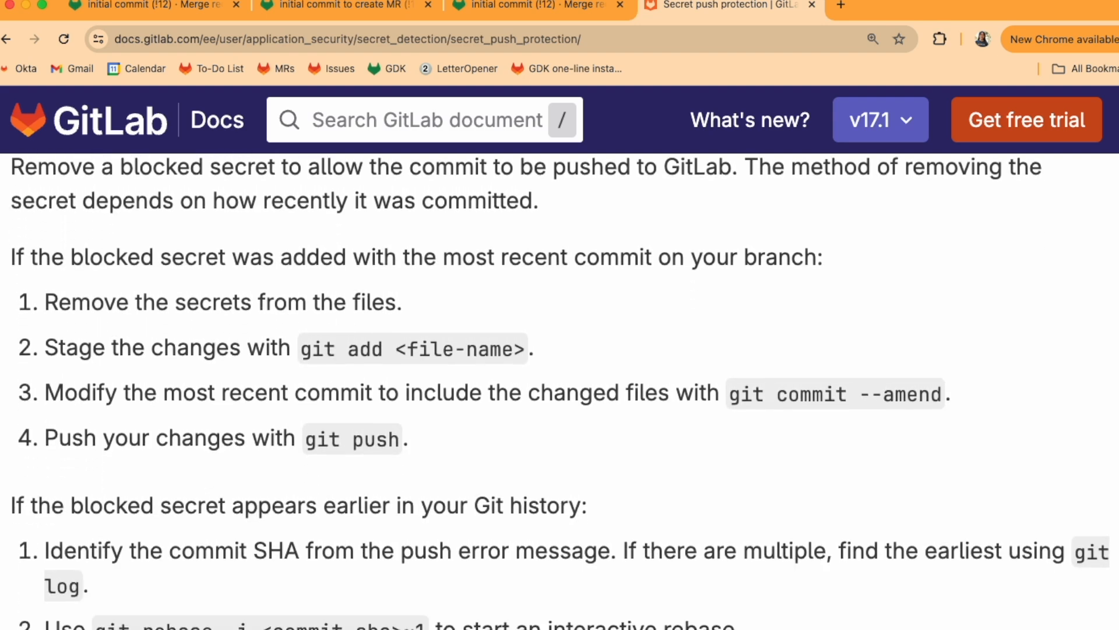
{"action": "scroll", "scroll_direction": "down", "scroll_amount": 3}
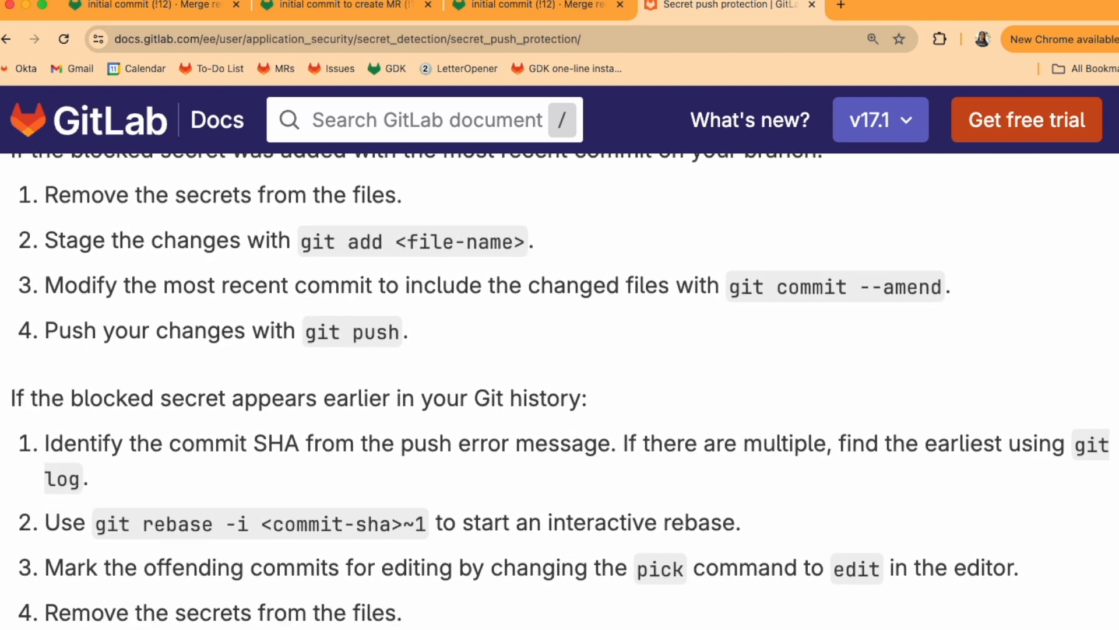
{"action": "scroll", "scroll_direction": "down", "scroll_amount": 3}
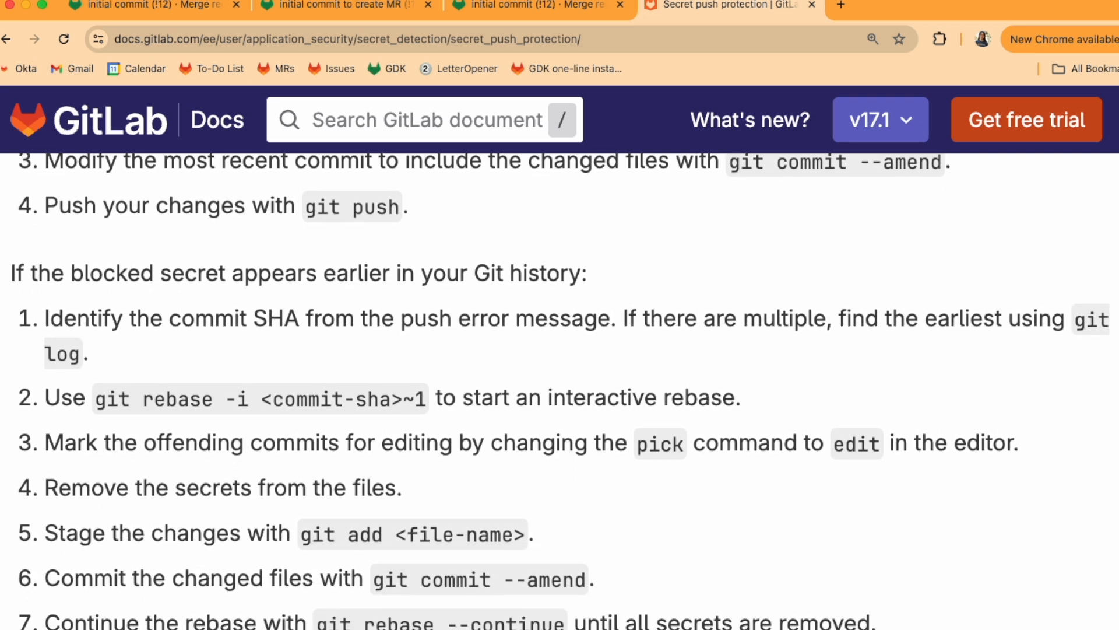
{"action": "scroll", "scroll_direction": "down", "scroll_amount": 3}
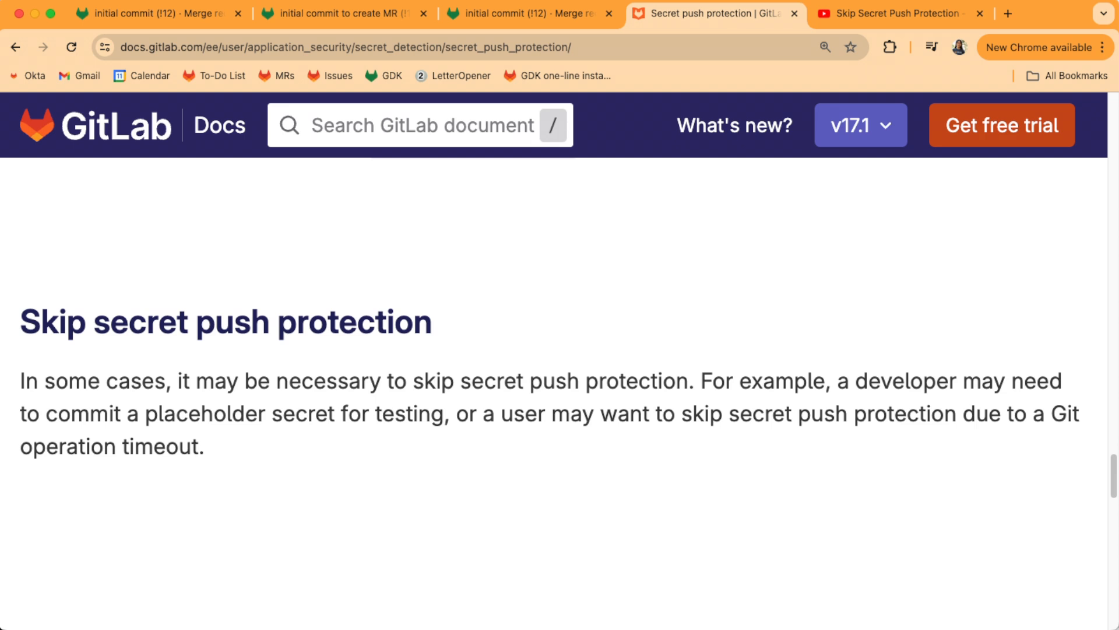
{"action": "left_click", "coordinate": [893, 13]}
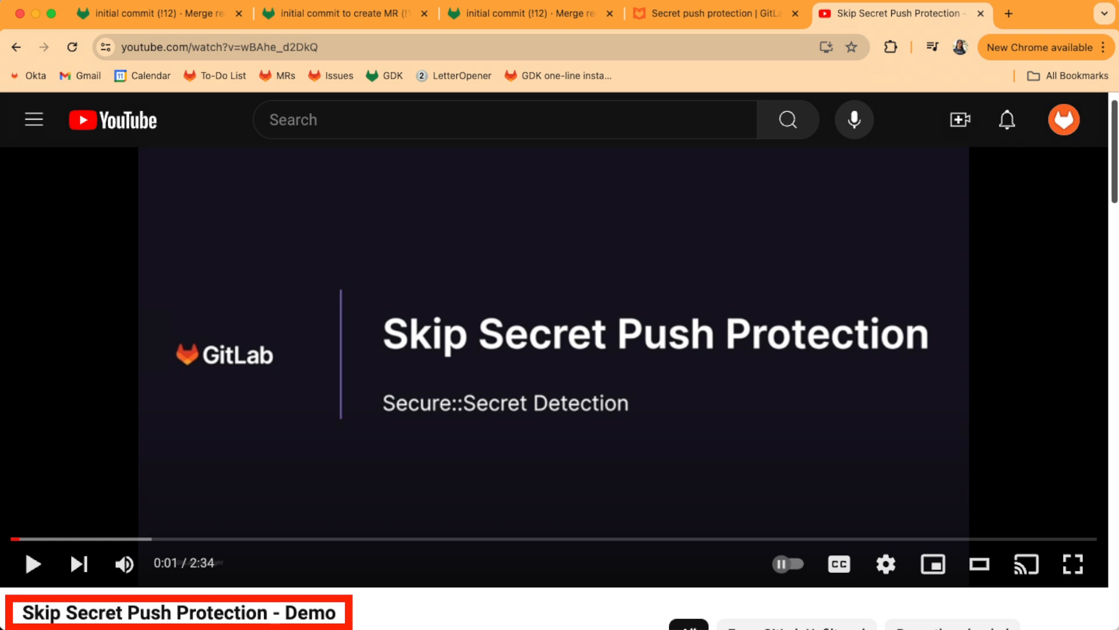
- Switch to GitLab epic &12729, 'Make Secret Push Protection available in Beta on GitLab.com'
{"action": "left_click", "coordinate": [713, 13]}
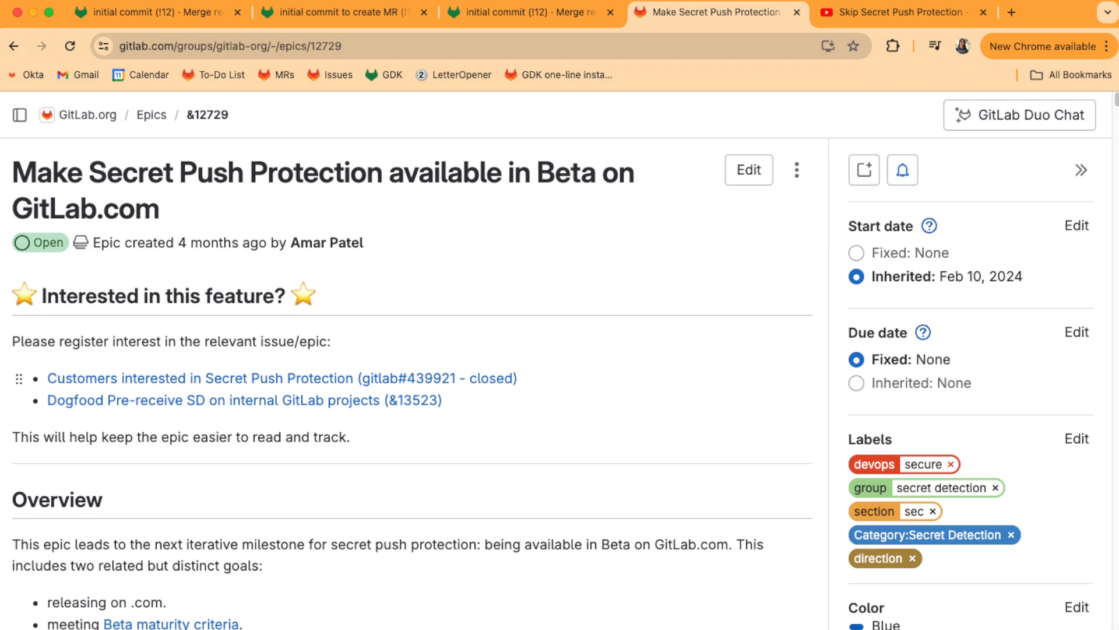